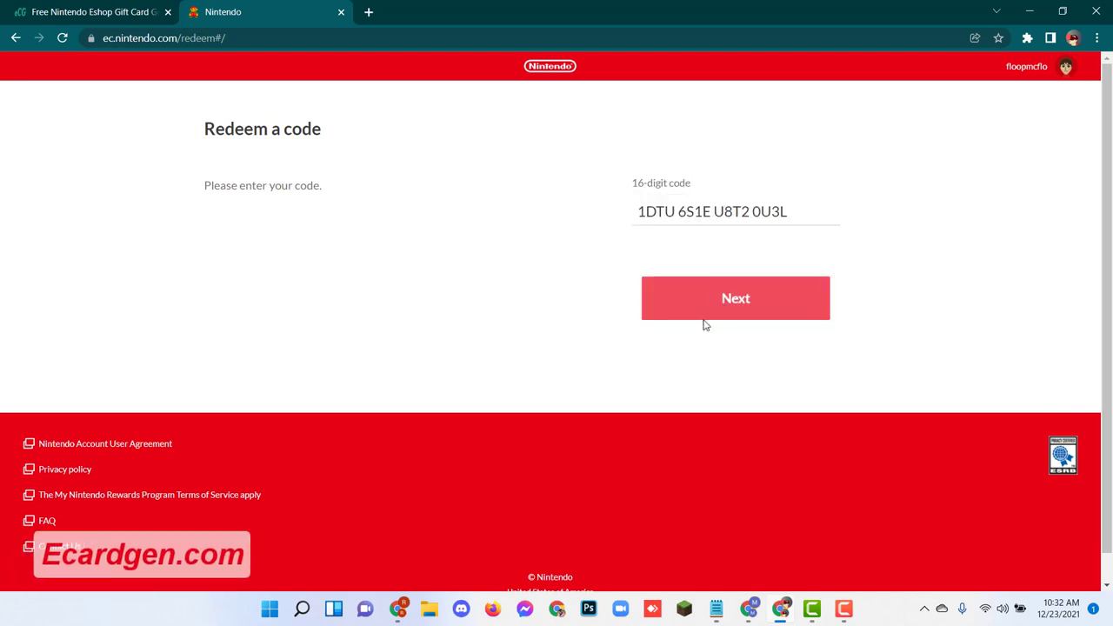
Step: Submit the 16-digit code with Next until the page confirms 'Added $99.00 to your funds'
{"action": "left_click", "coordinate": [734, 299]}
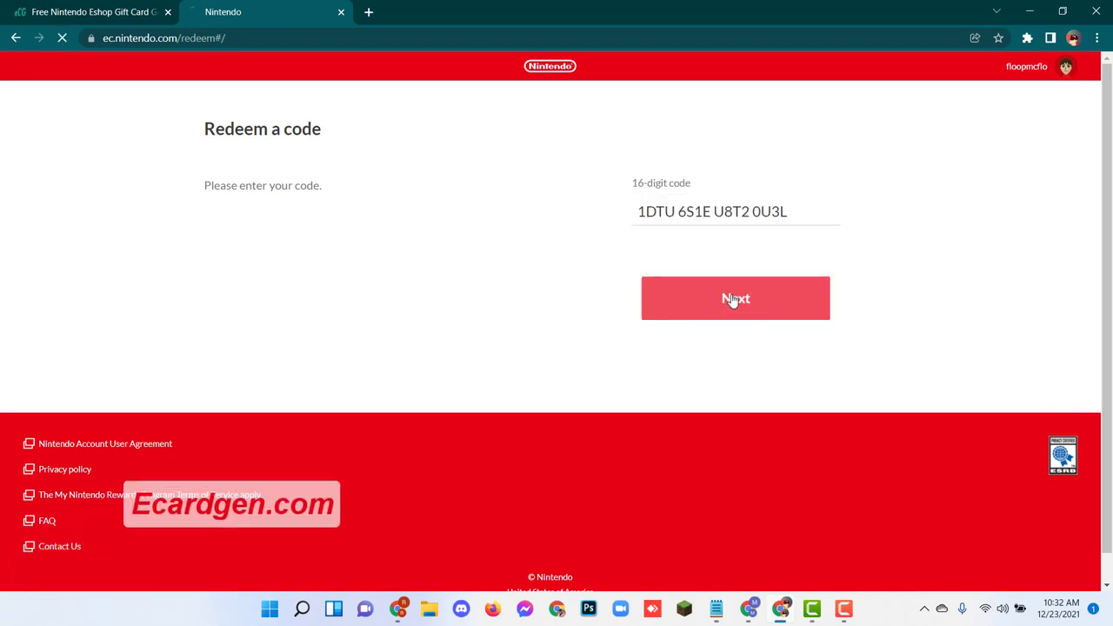
{"action": "left_click", "coordinate": [734, 299]}
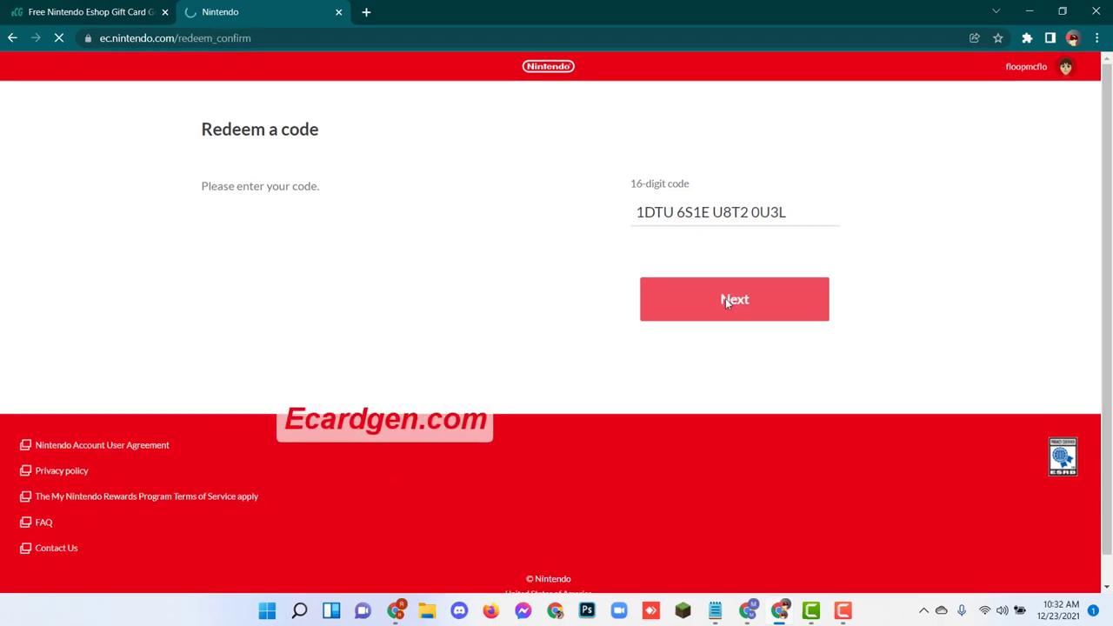
{"action": "left_click", "coordinate": [734, 299]}
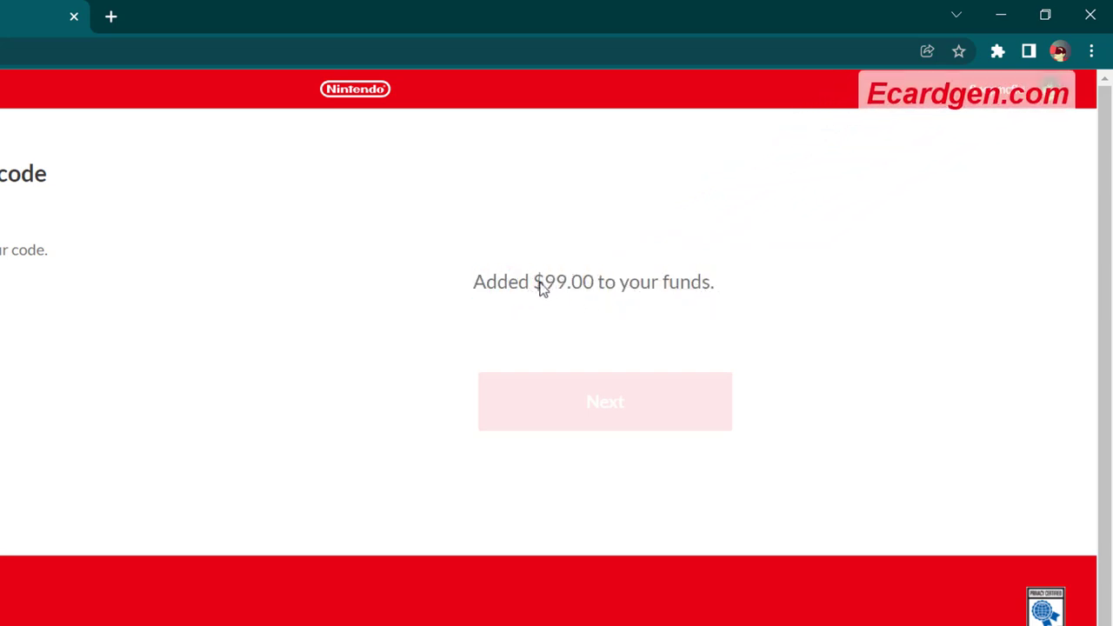
{"action": "double_click", "coordinate": [563, 282]}
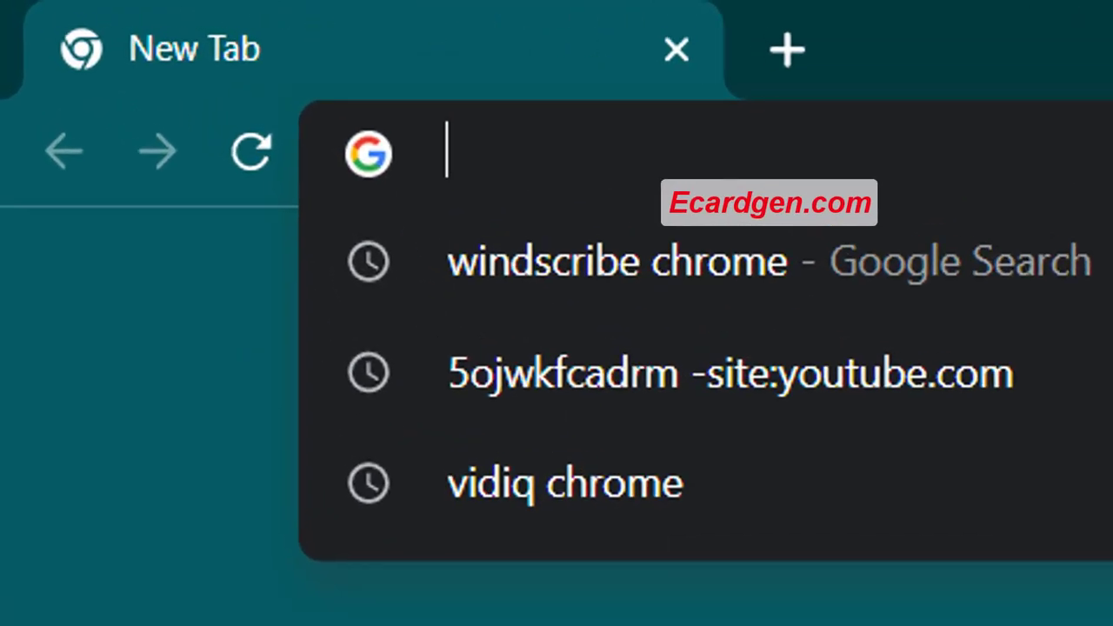
Step: Load ecardgen.com in the new tab's address bar
{"action": "type", "text": "ecardgen.c"}
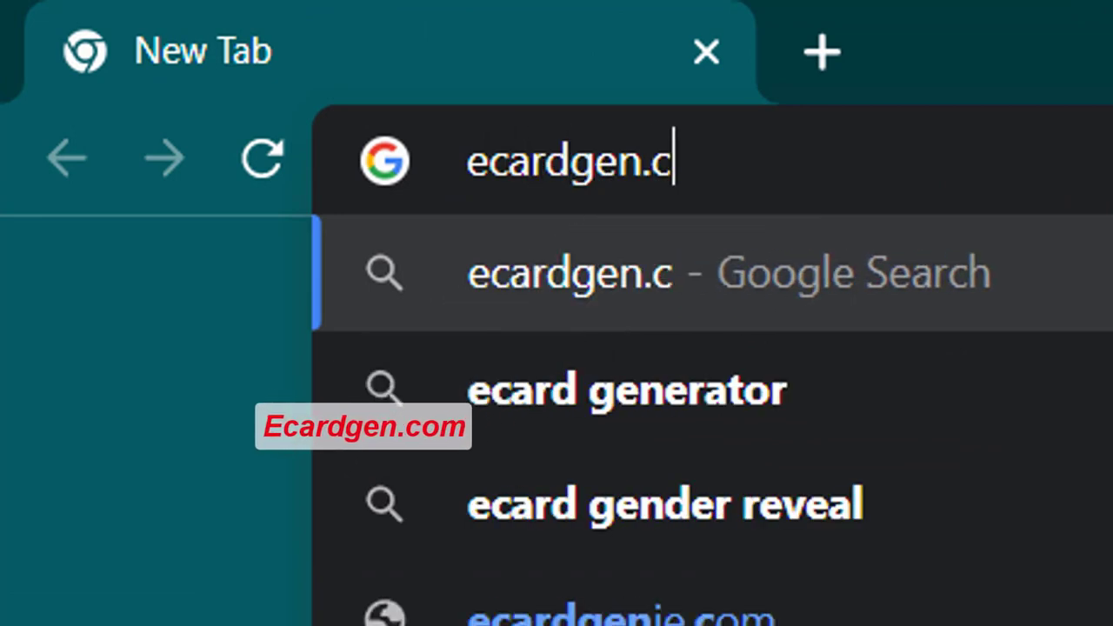
{"action": "type", "text": "om"}
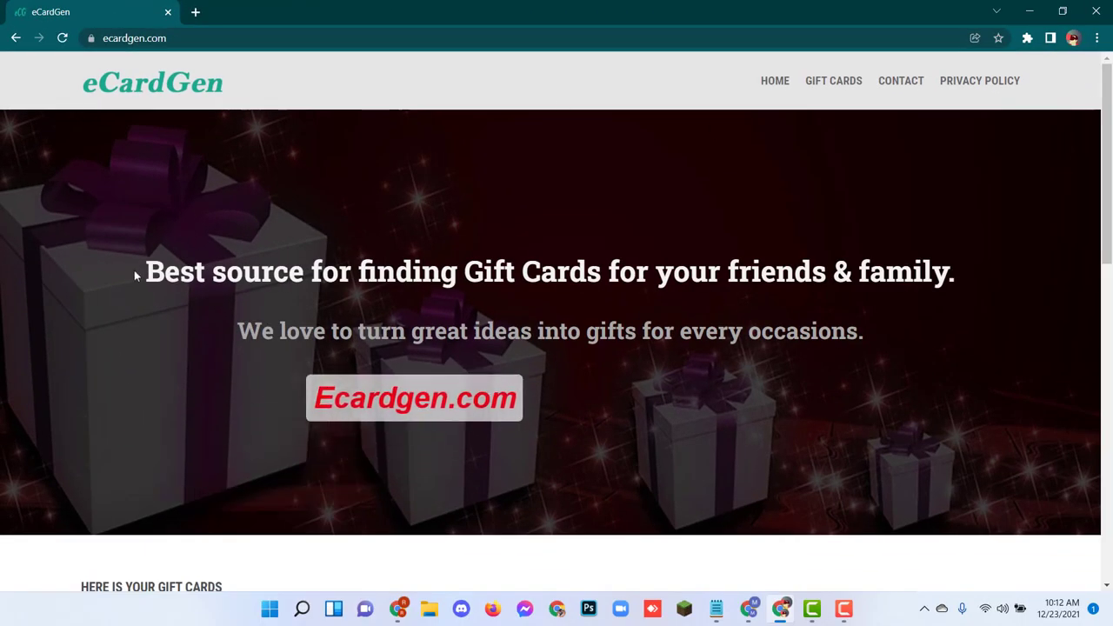
Step: Scroll the gift card list and choose the Nintendo Eshop Codes card
{"action": "scroll", "scroll_direction": "down", "scroll_amount": 3}
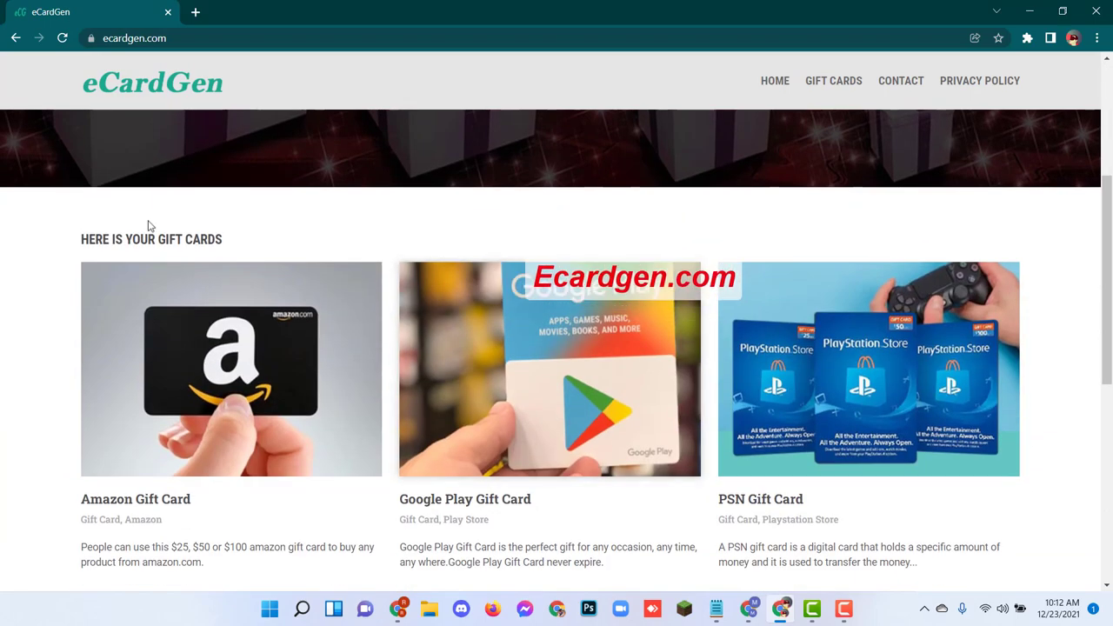
{"action": "scroll", "scroll_direction": "down", "scroll_amount": 3}
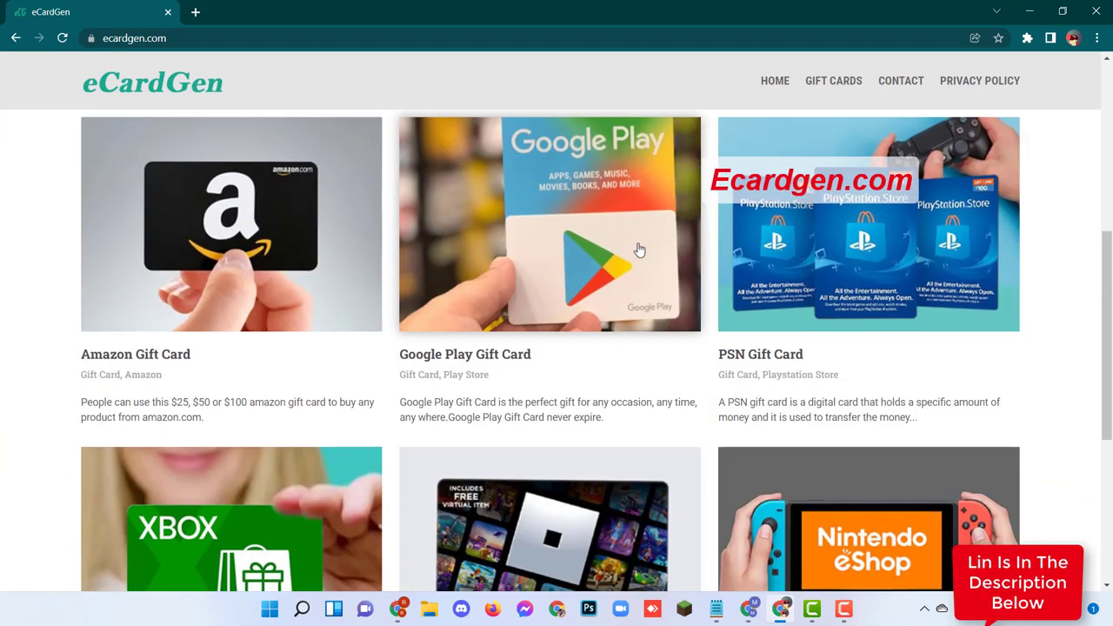
{"action": "scroll", "scroll_direction": "down", "scroll_amount": 3}
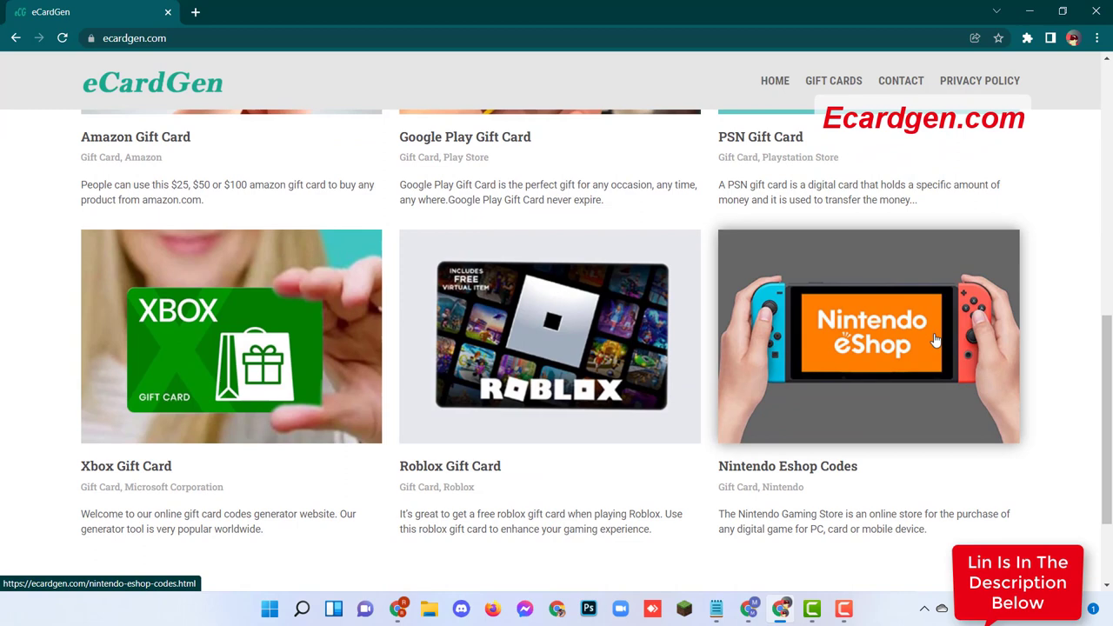
{"action": "left_click", "coordinate": [869, 337]}
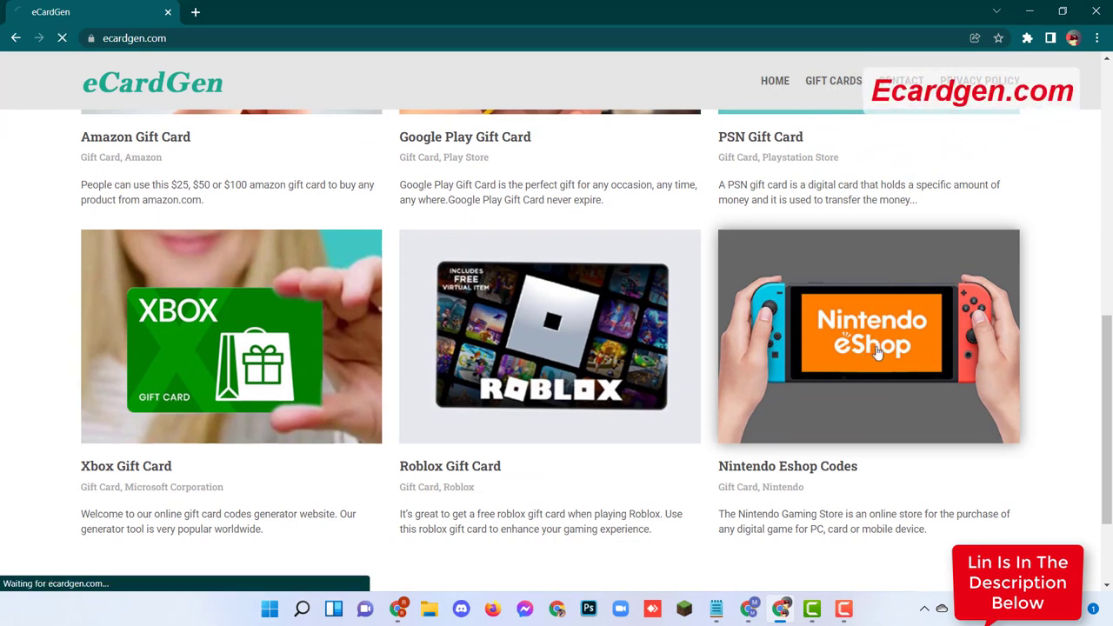
{"action": "left_click", "coordinate": [869, 335]}
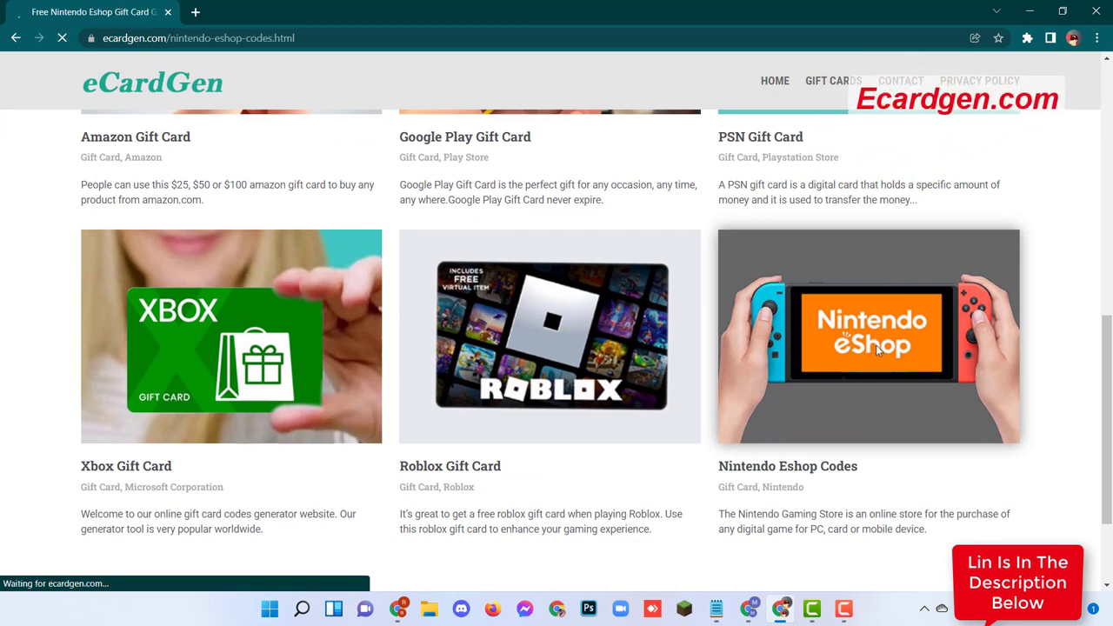
{"action": "left_click", "coordinate": [869, 337]}
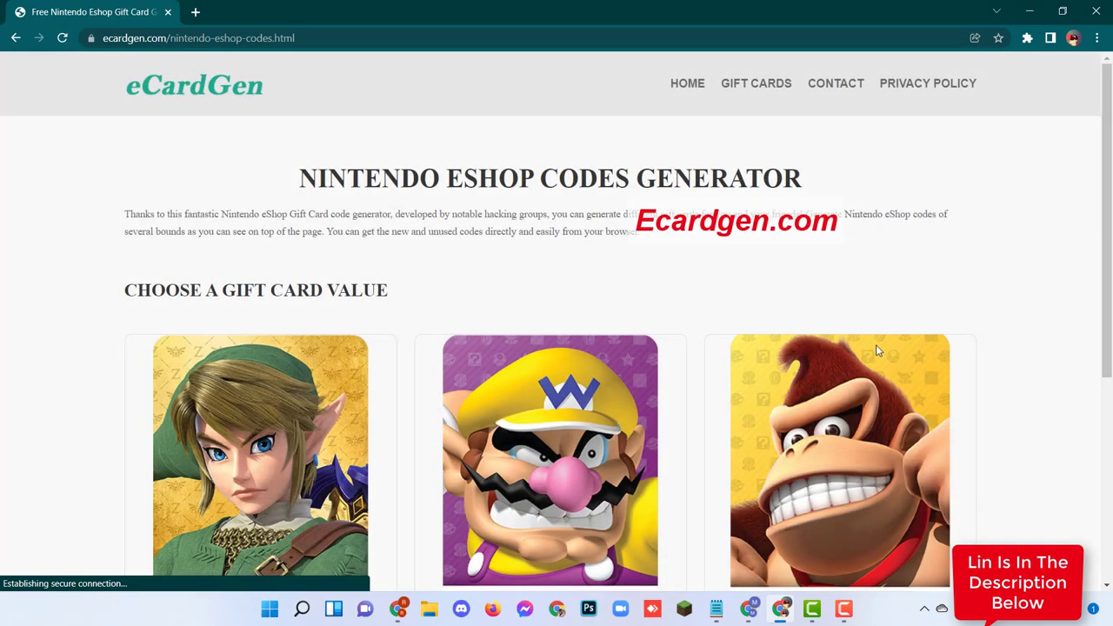
Step: Choose the Nintendo Gift Card $99 value and let the generator run to completion
{"action": "scroll", "scroll_direction": "down", "scroll_amount": 3}
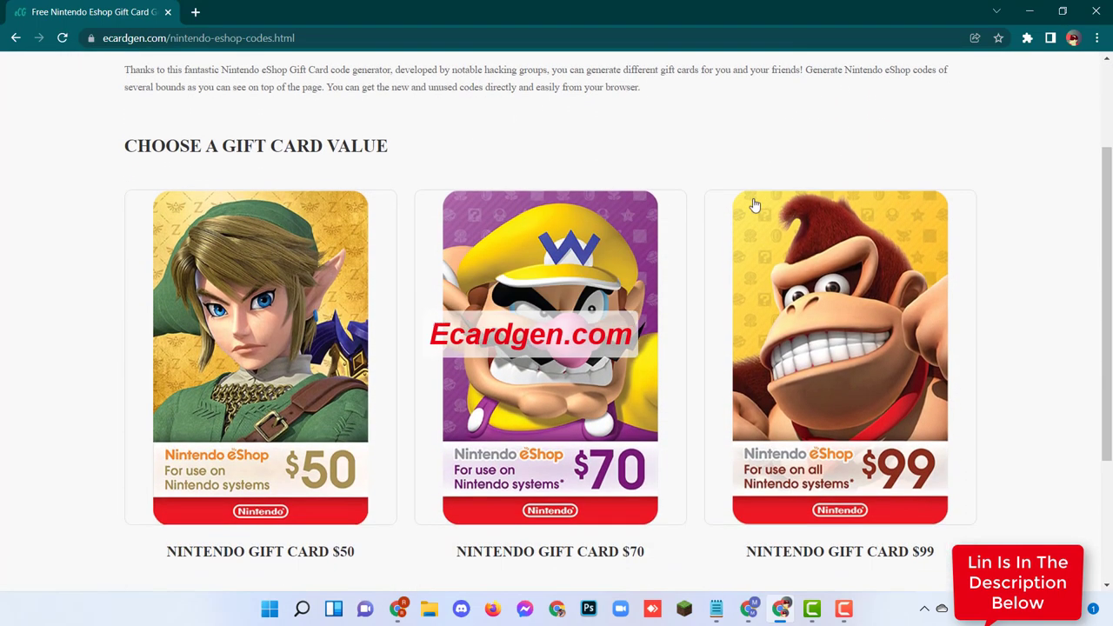
{"action": "scroll", "scroll_direction": "down", "scroll_amount": 3}
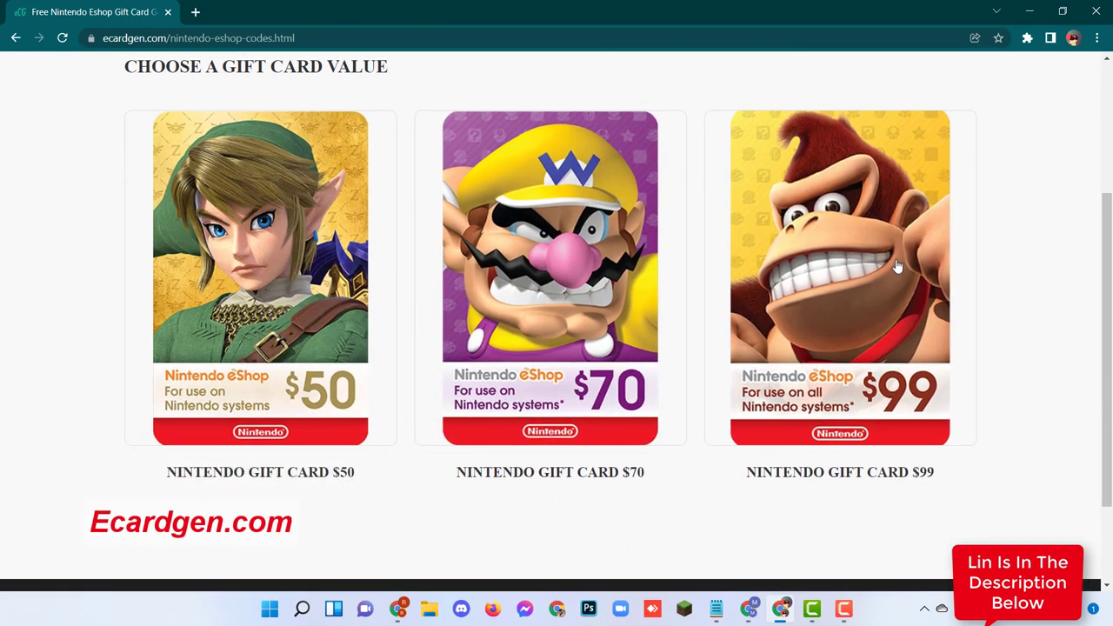
{"action": "left_click", "coordinate": [549, 278]}
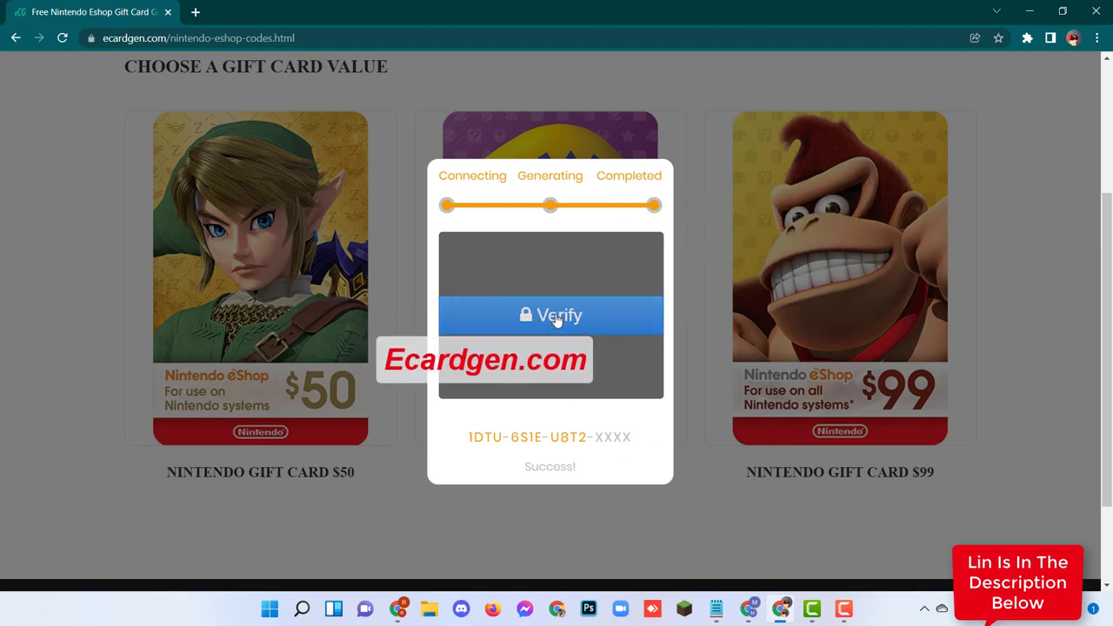
Step: Verify the generated code, landing on the LevelRewards survey page
{"action": "left_click", "coordinate": [549, 314]}
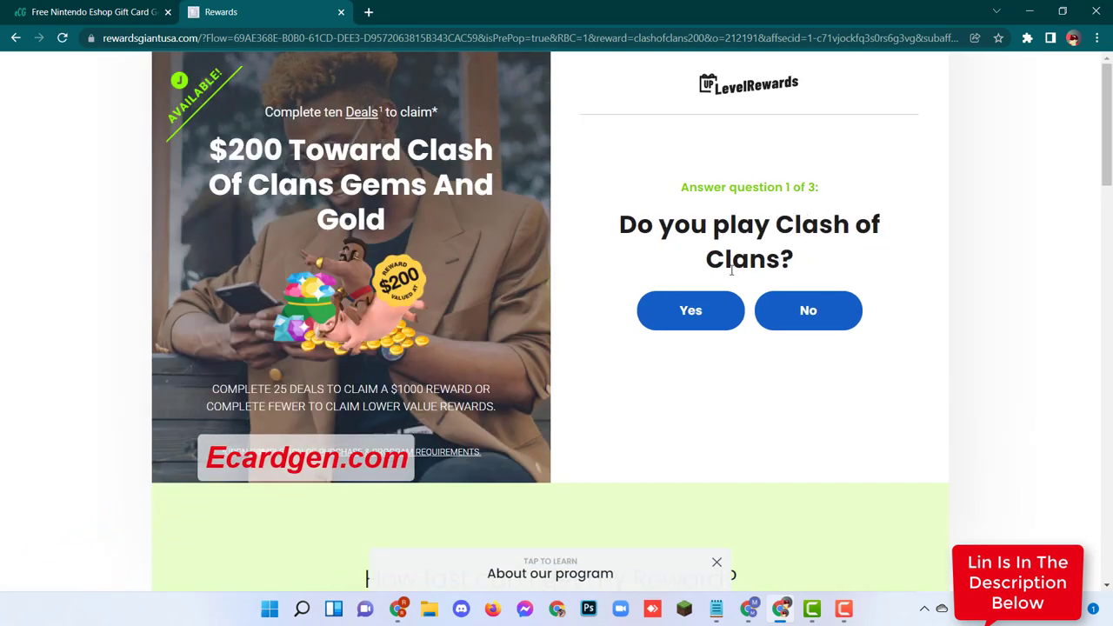
Step: Answer yes, keep the reward, submit the email sign-up and continue to the optional survey
{"action": "left_click", "coordinate": [690, 309]}
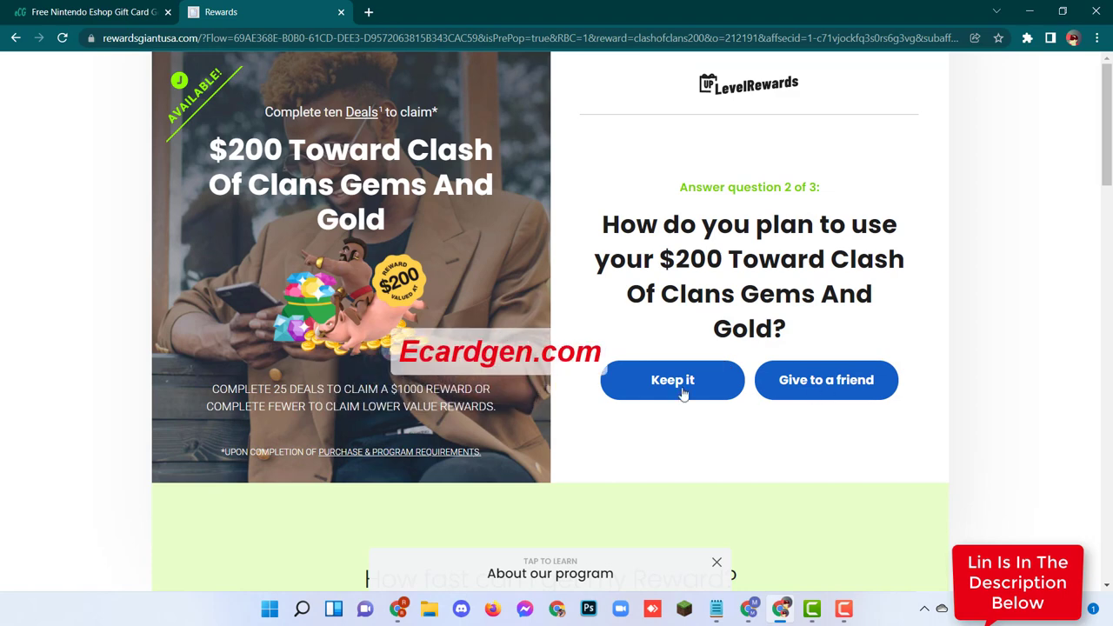
{"action": "left_click", "coordinate": [671, 379]}
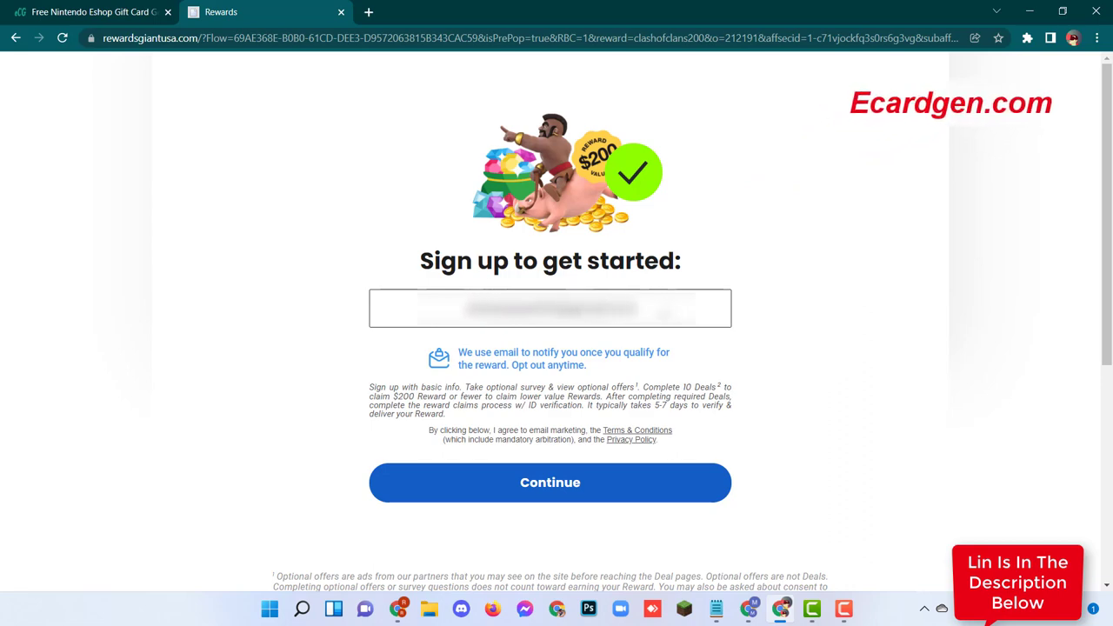
{"action": "left_click", "coordinate": [549, 483]}
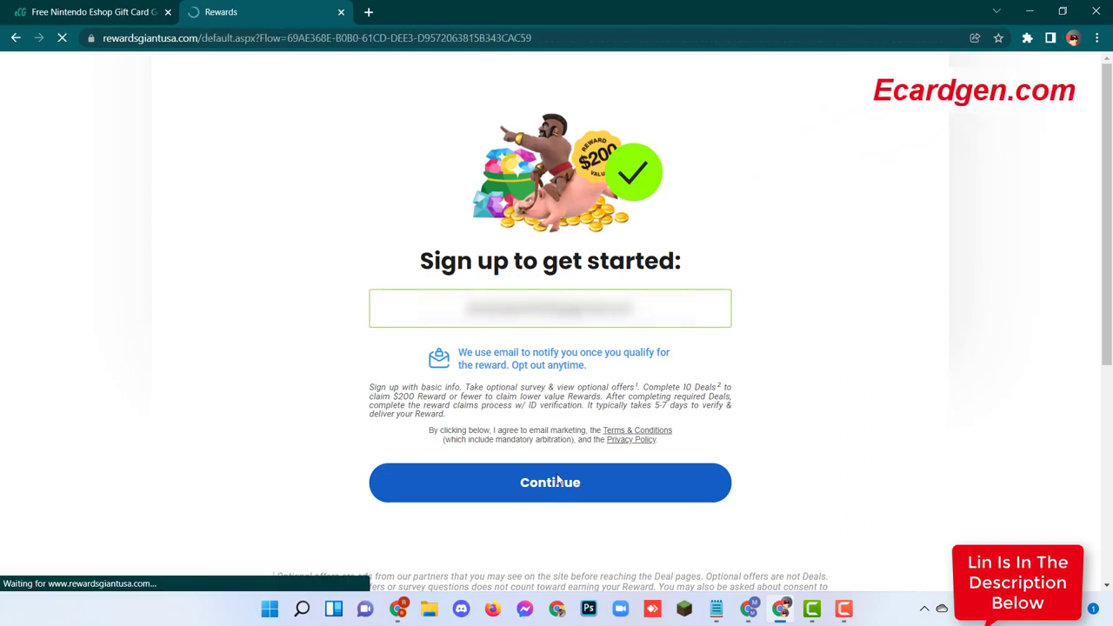
{"action": "left_click", "coordinate": [549, 483]}
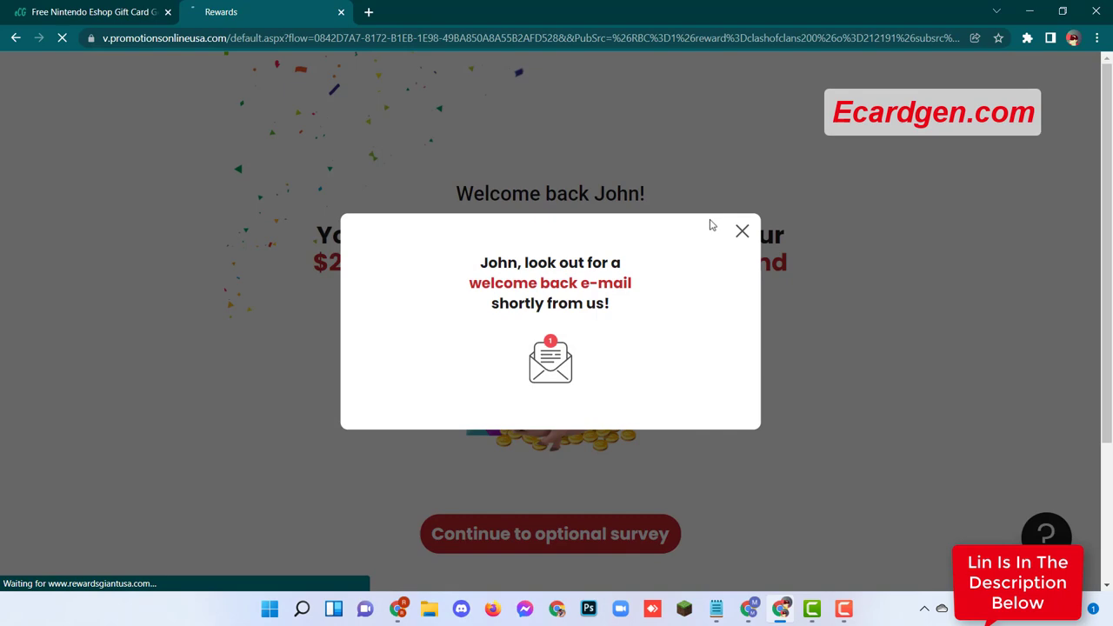
{"action": "left_click", "coordinate": [741, 230]}
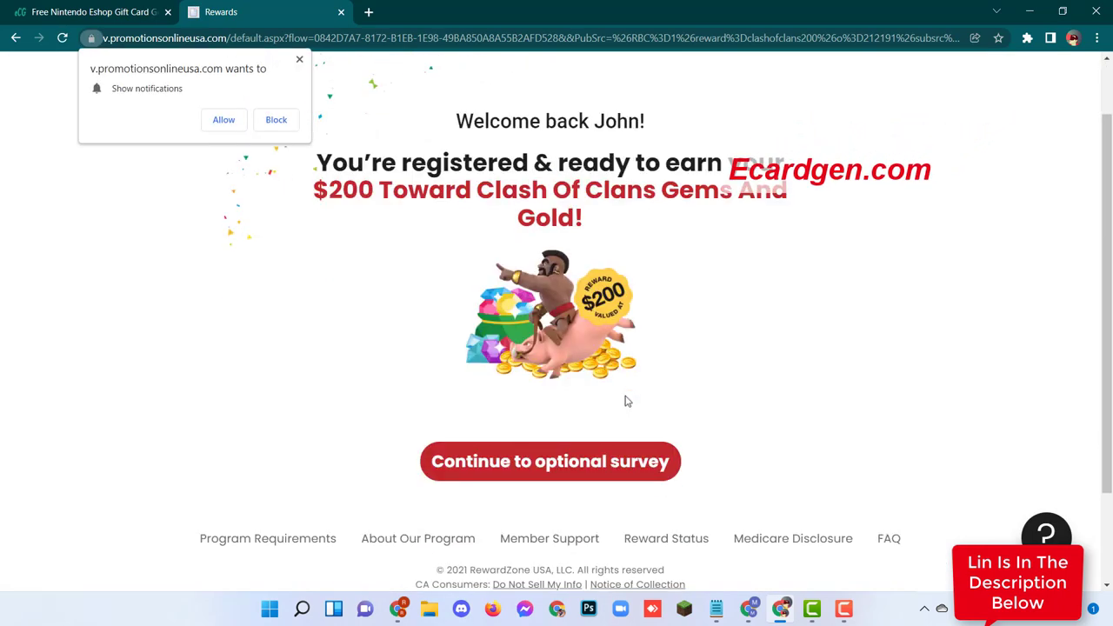
{"action": "left_click", "coordinate": [549, 461]}
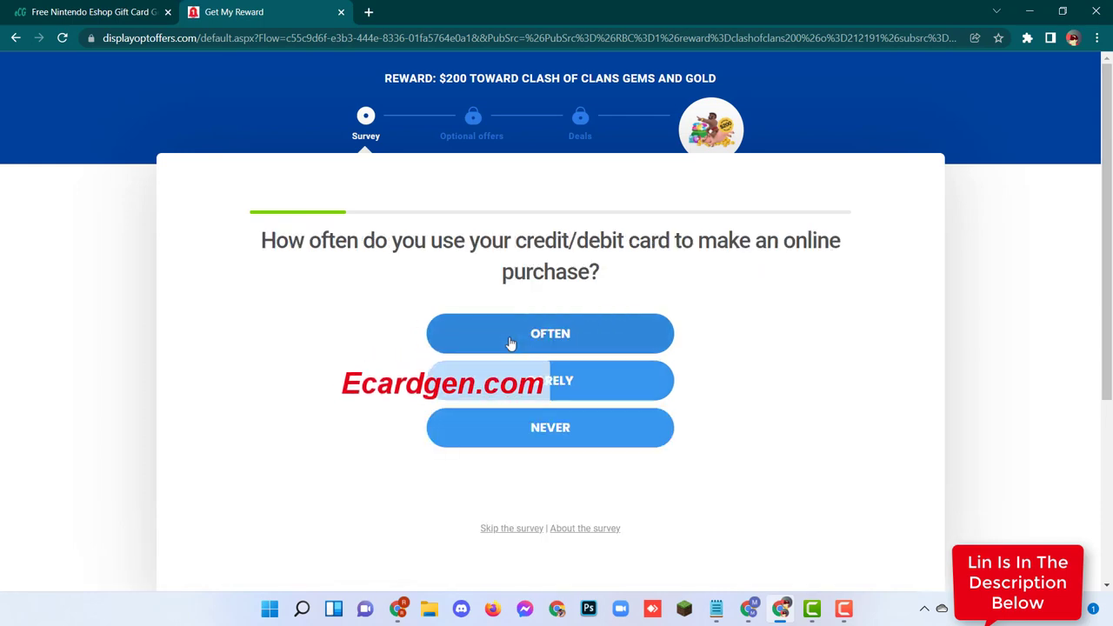
Step: Answer the card use, children, car brand, truck licence, health, pets, schools and car repair questions
{"action": "left_click", "coordinate": [549, 333]}
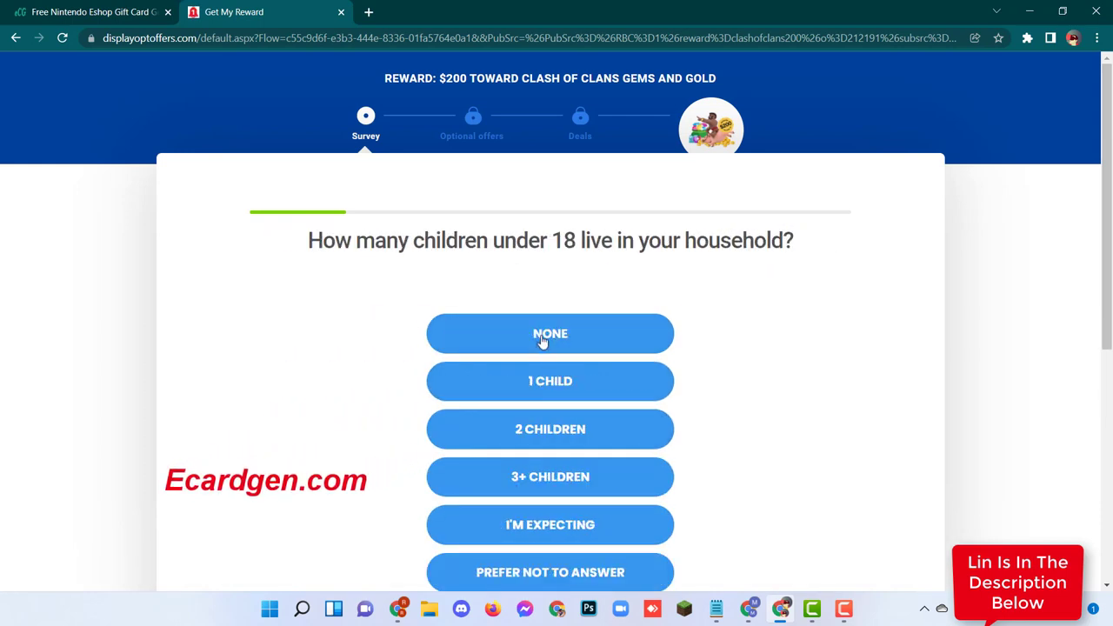
{"action": "left_click", "coordinate": [550, 333]}
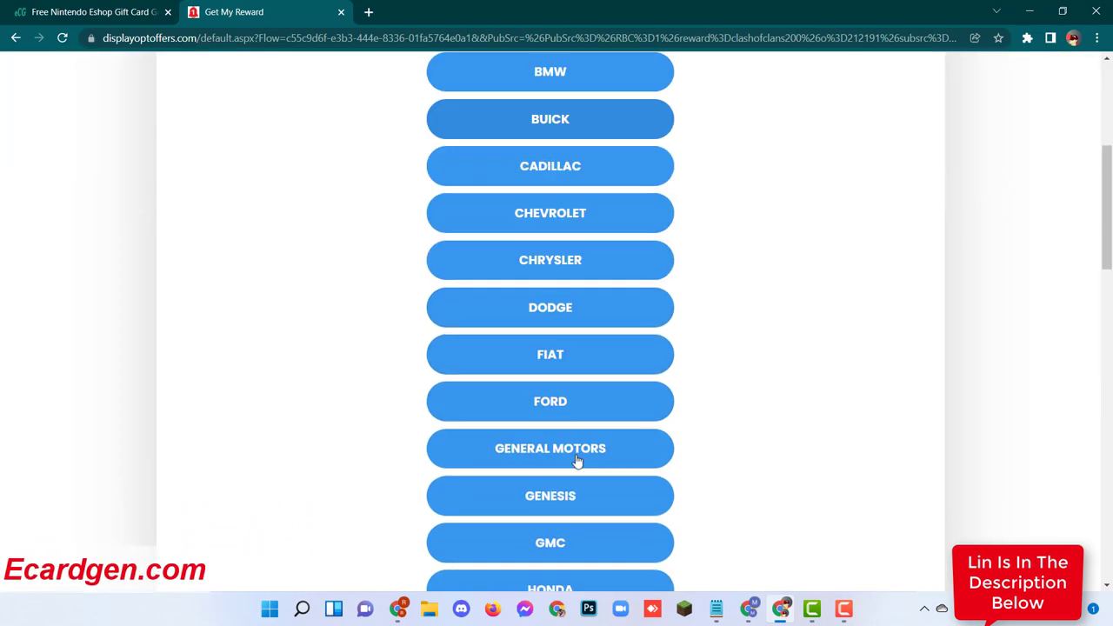
{"action": "left_click", "coordinate": [550, 449]}
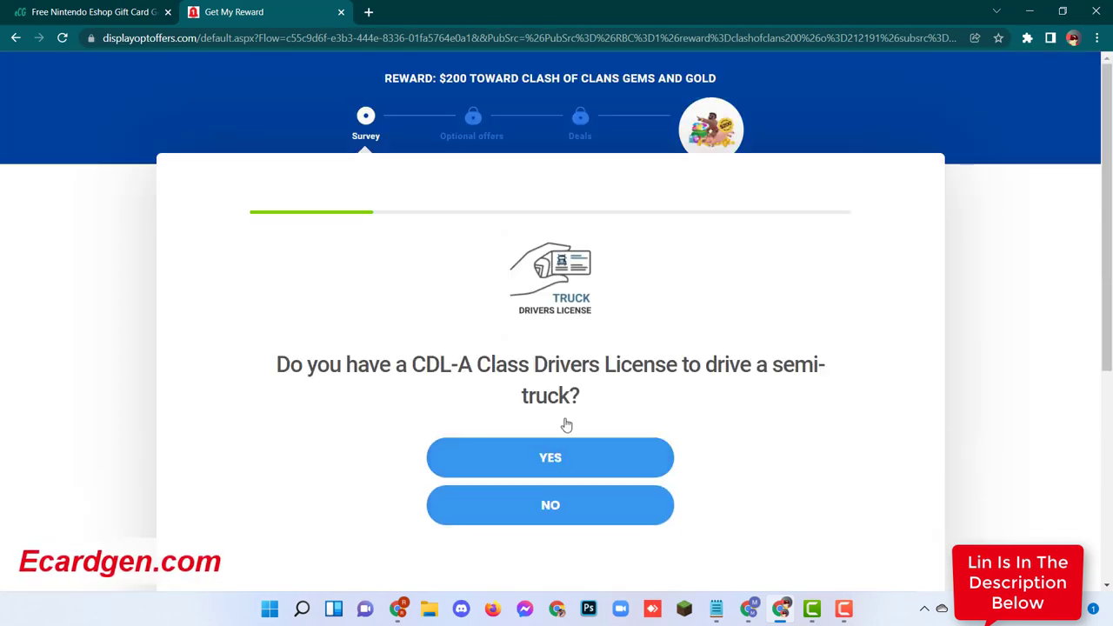
{"action": "left_click", "coordinate": [550, 457]}
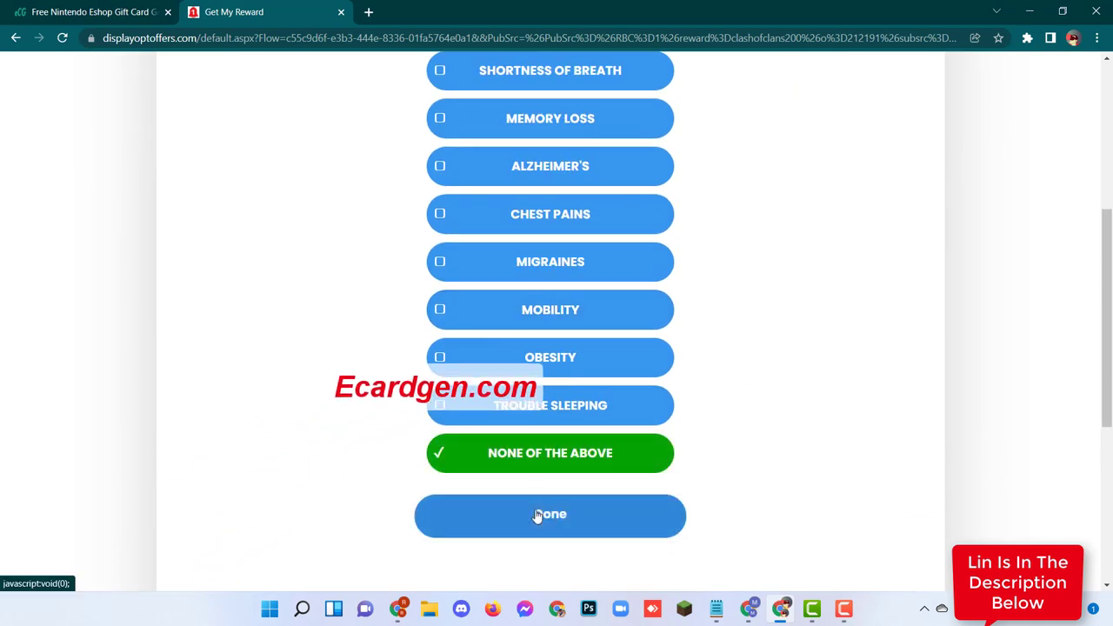
{"action": "left_click", "coordinate": [549, 515]}
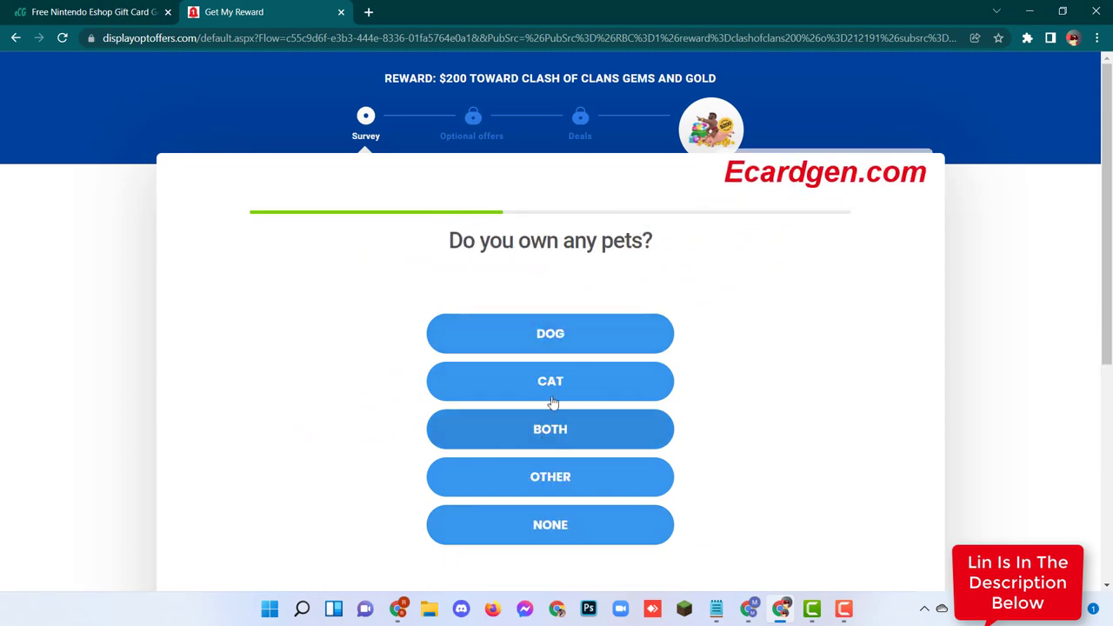
{"action": "left_click", "coordinate": [549, 381]}
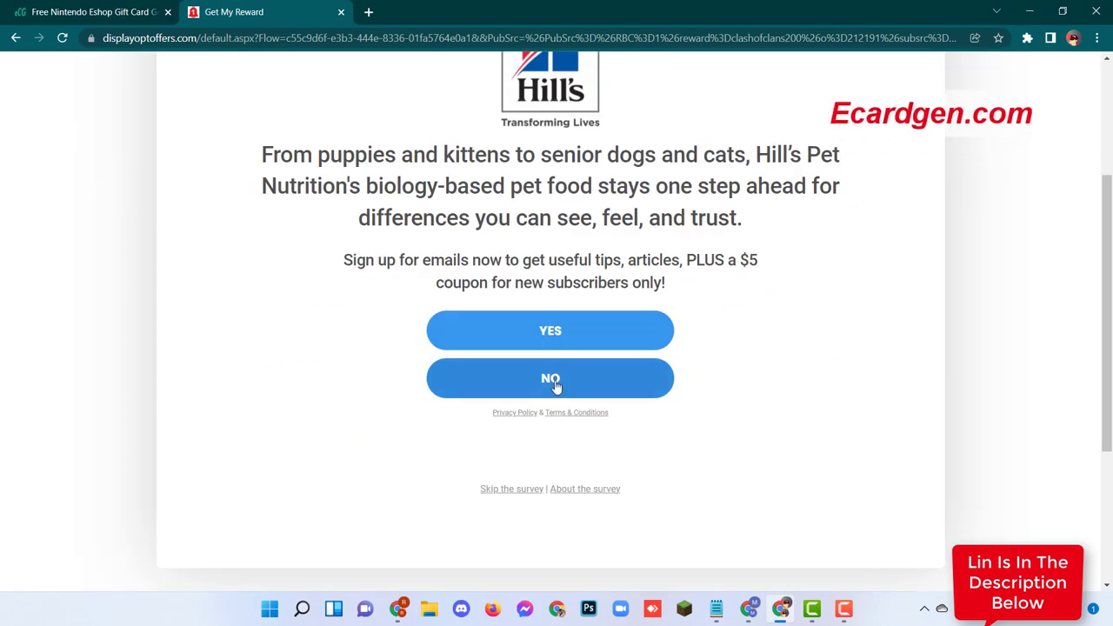
{"action": "left_click", "coordinate": [550, 377]}
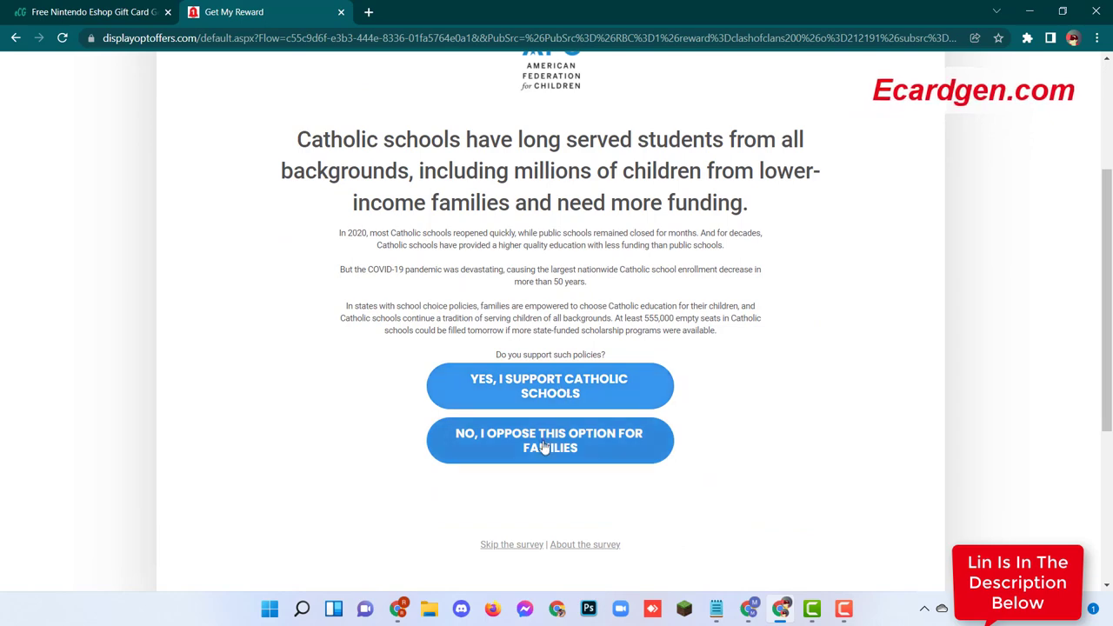
{"action": "left_click", "coordinate": [550, 440]}
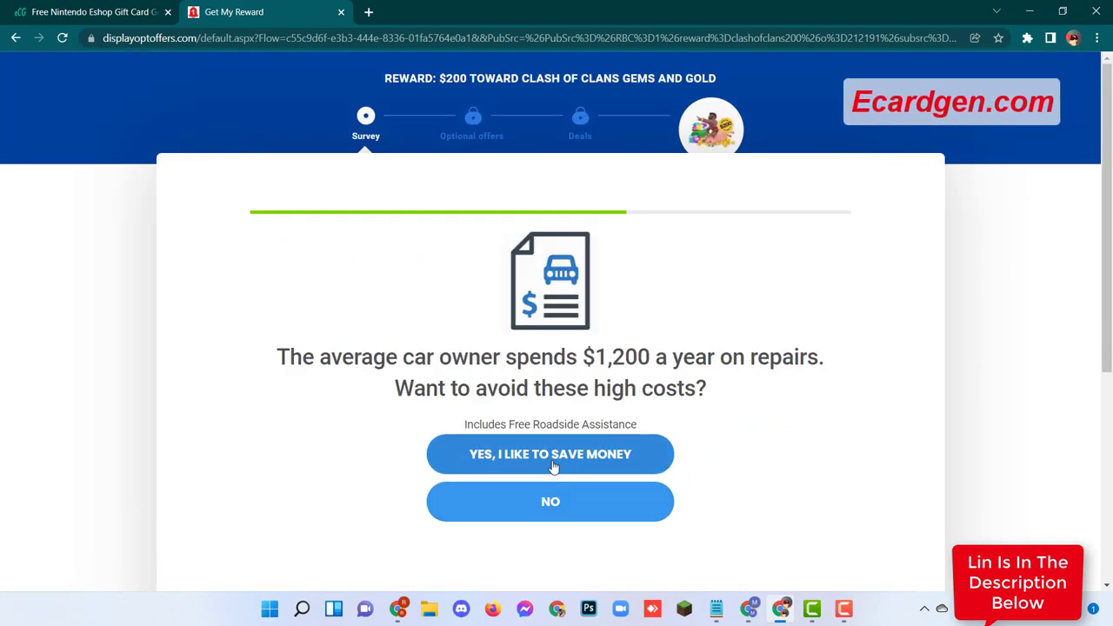
{"action": "left_click", "coordinate": [549, 454]}
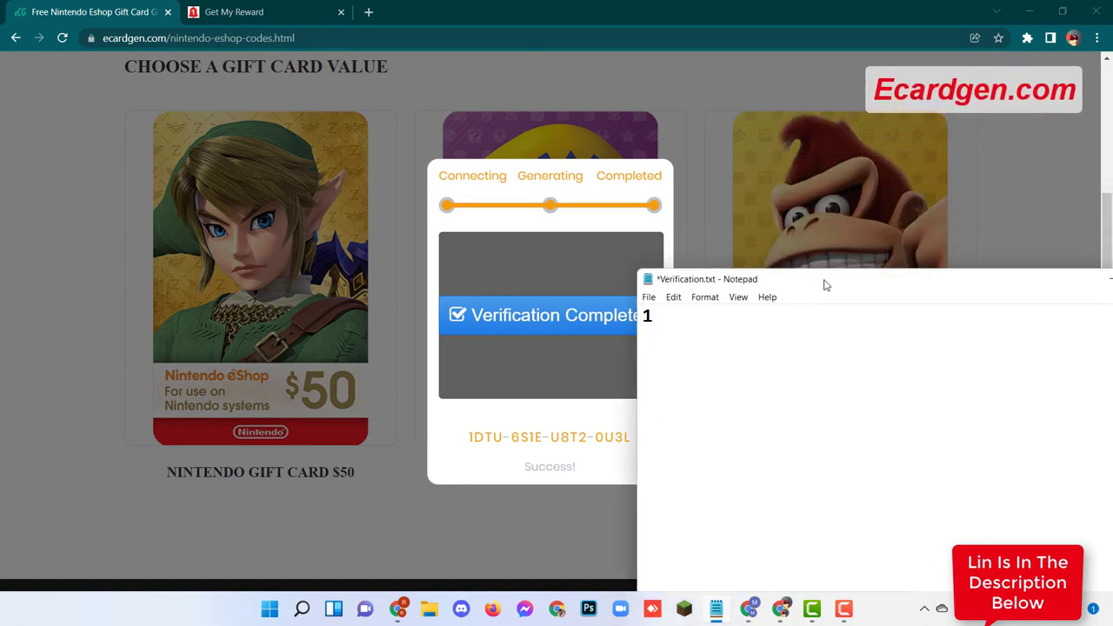
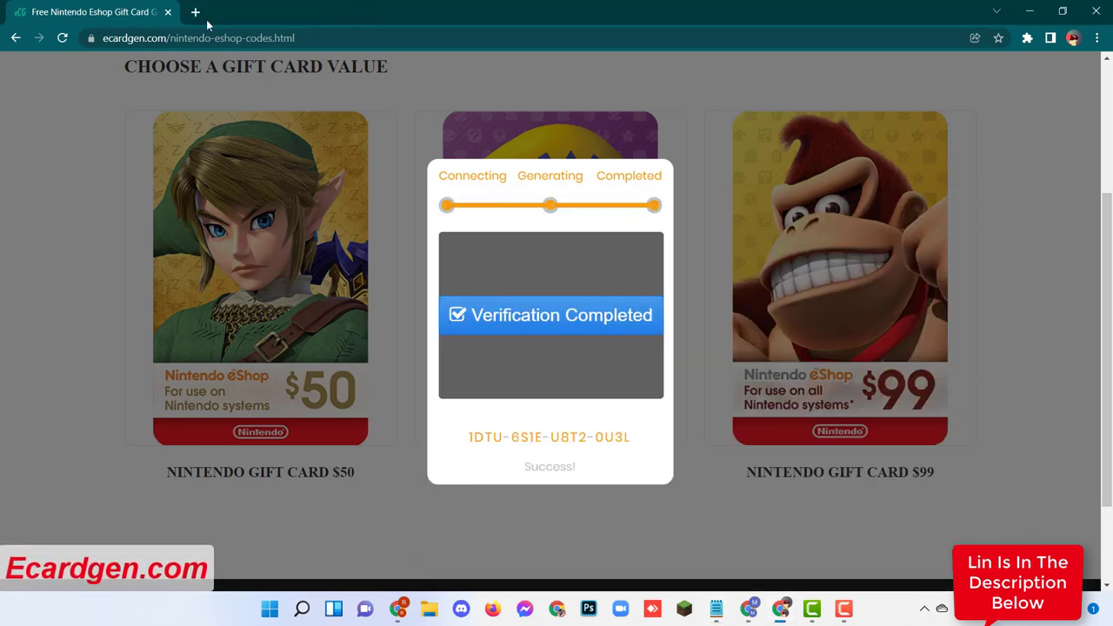
Step: Load ec.nintendo.com/redeem in a new browser tab
{"action": "left_click", "coordinate": [195, 10]}
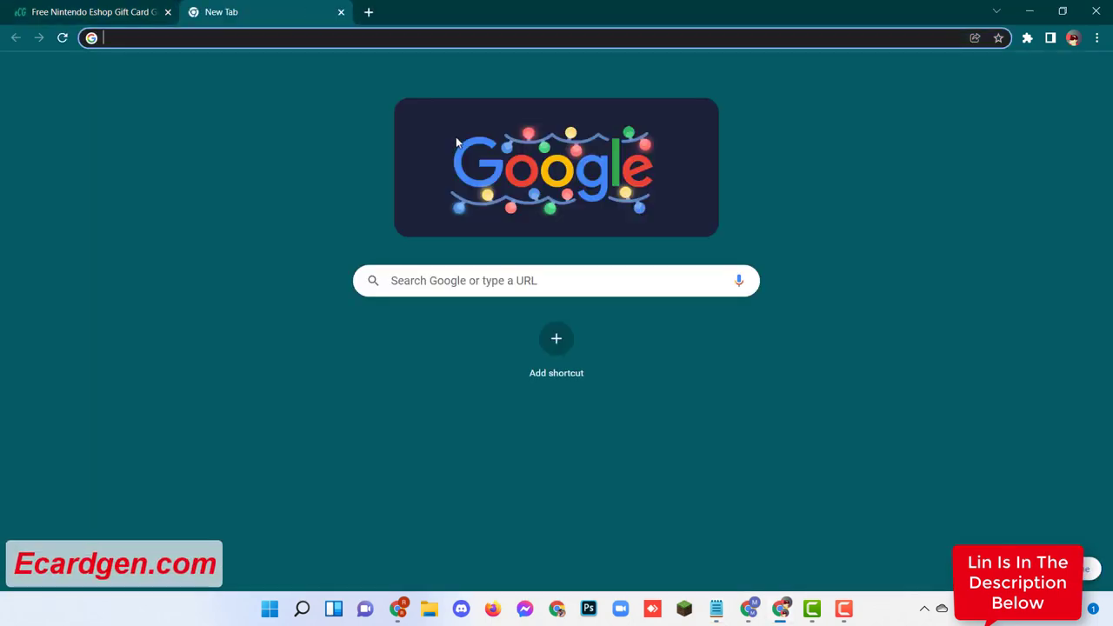
{"action": "type", "text": "ecardgen.com"}
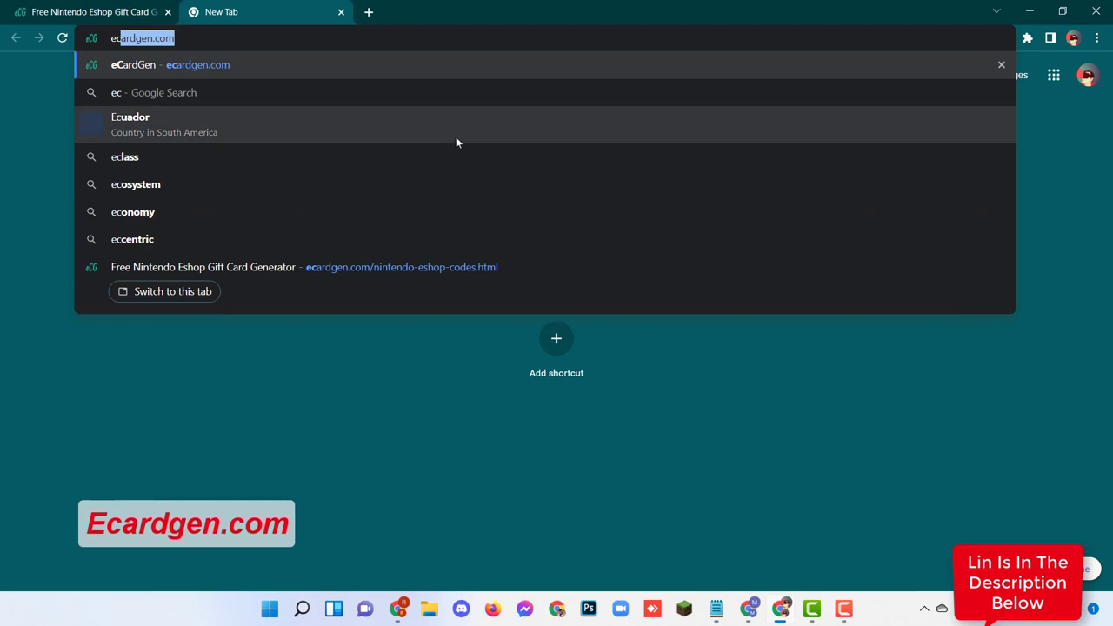
{"action": "type", "text": "ec.nintendo"}
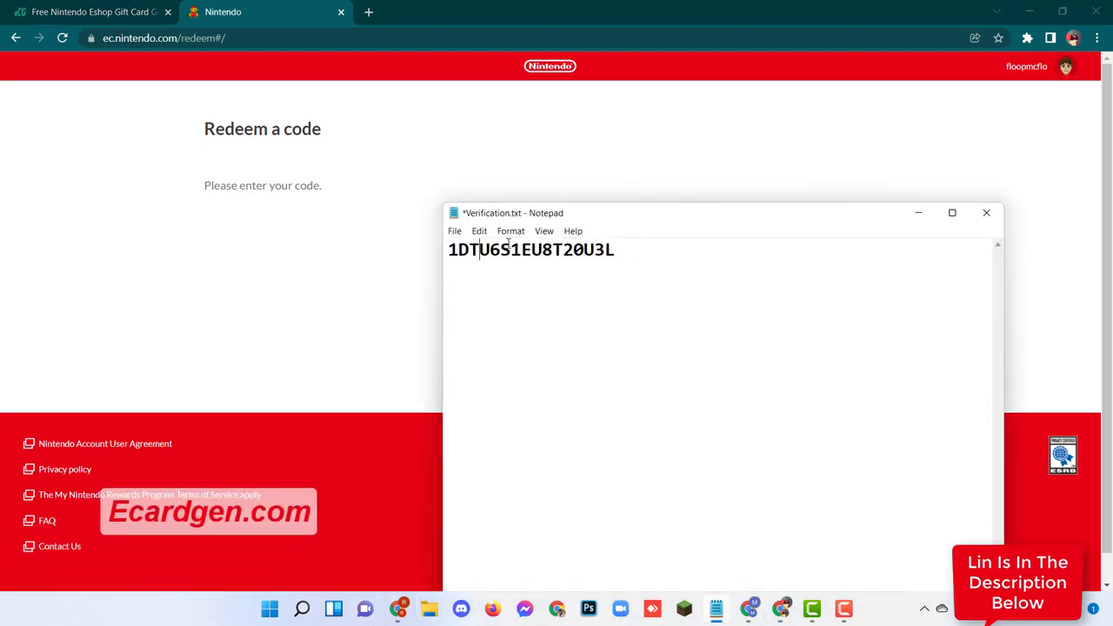
Step: Copy the code from Notepad, redeem it and select the $99.00 confirmation text
{"action": "triple_click", "coordinate": [531, 250]}
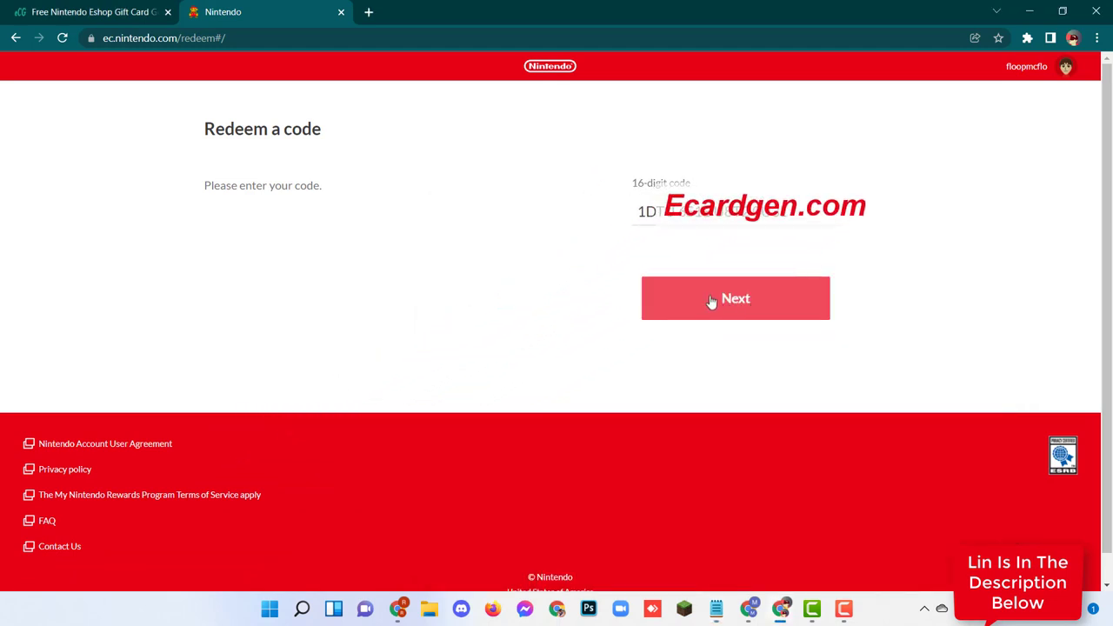
{"action": "left_click", "coordinate": [733, 299]}
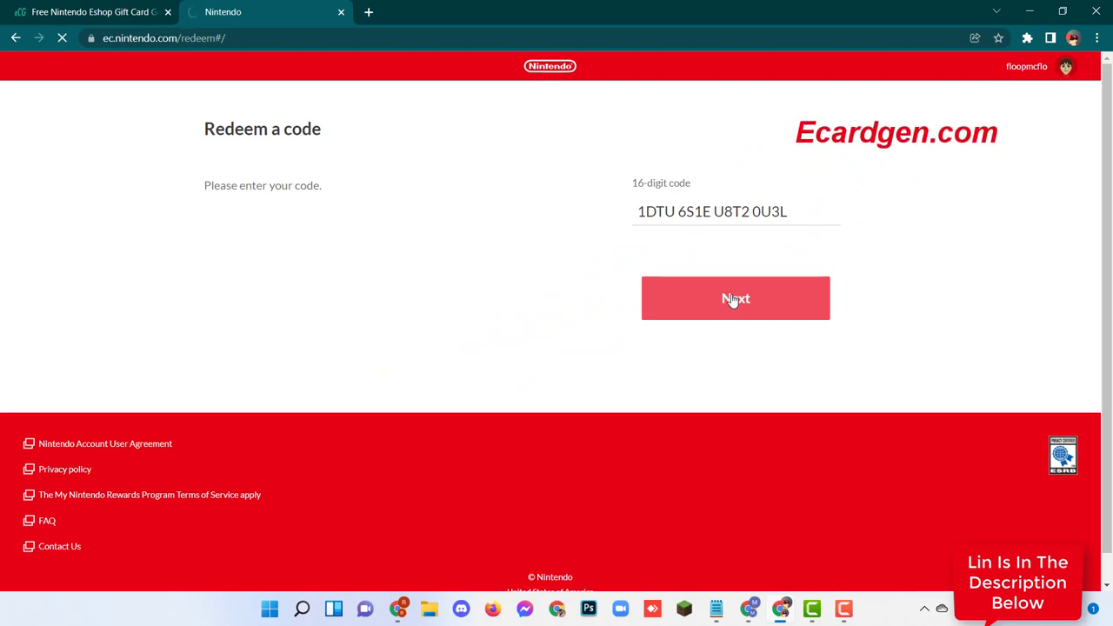
{"action": "left_click", "coordinate": [735, 299]}
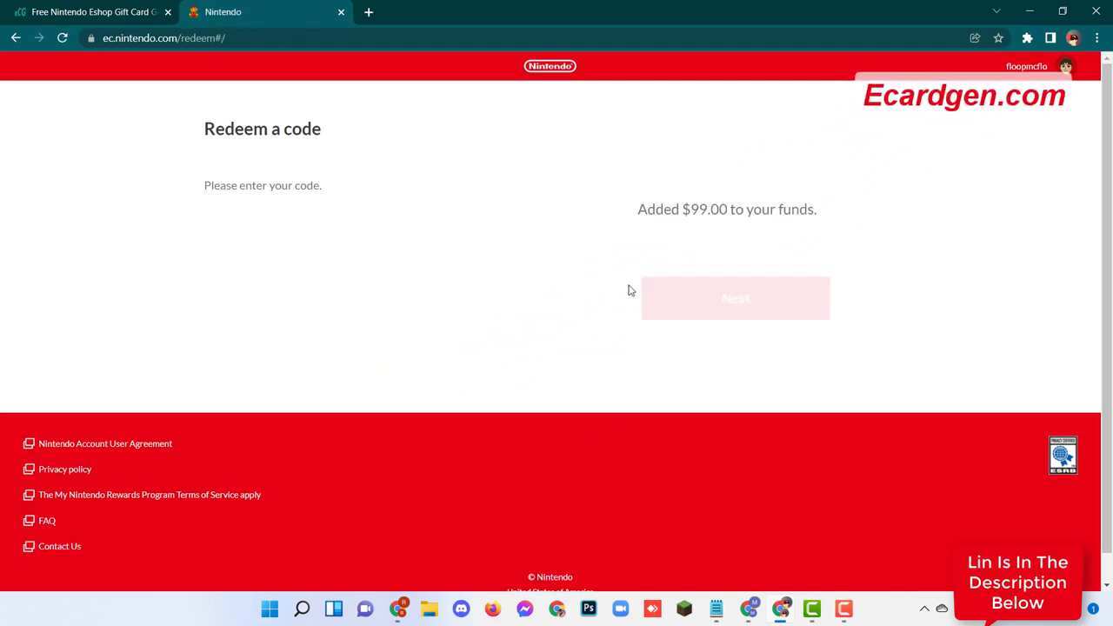
{"action": "left_click_drag", "start_coordinate": [629, 209], "coordinate": [811, 209]}
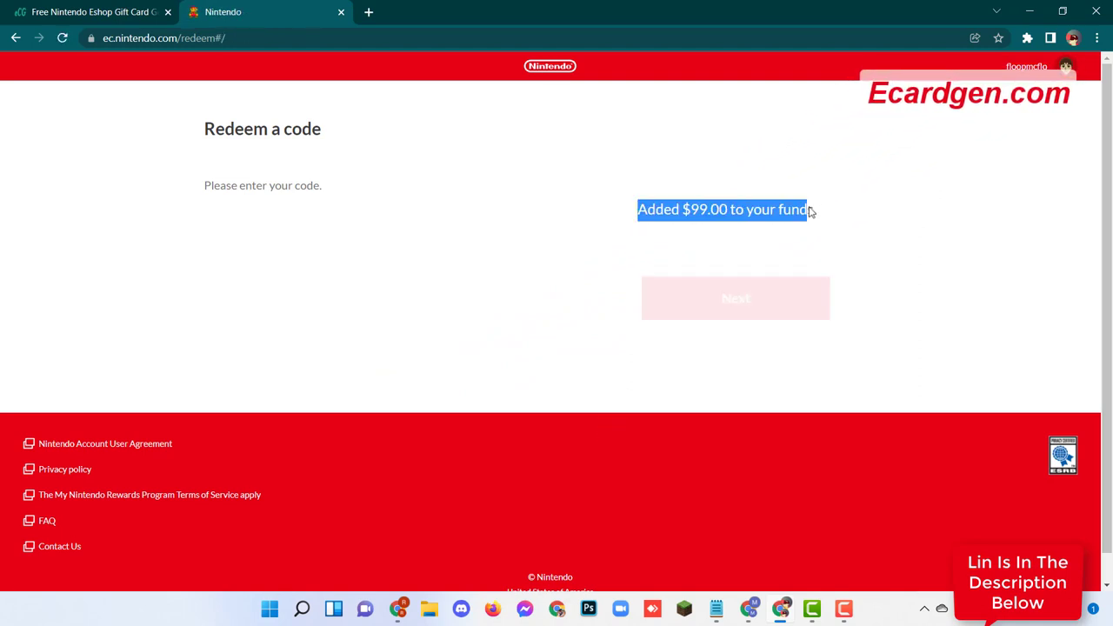